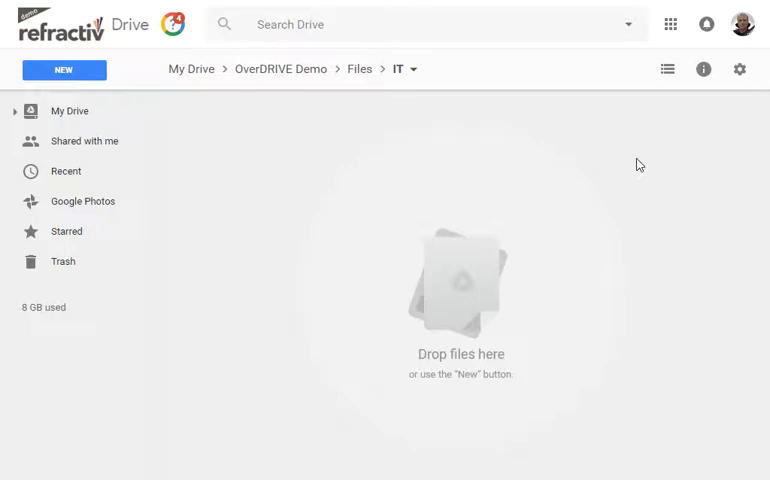
mouse_move(569, 162)
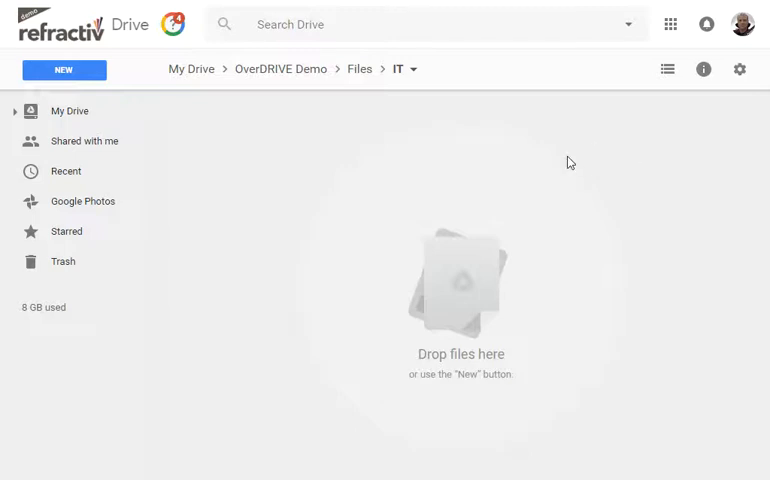
mouse_move(525, 147)
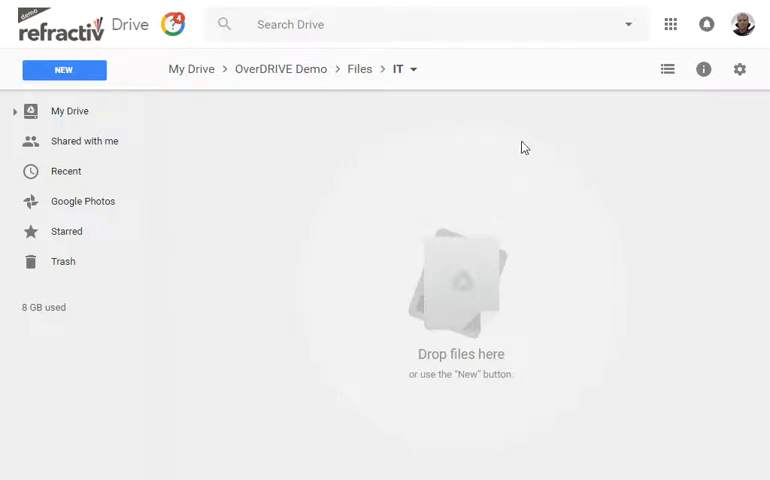
mouse_move(450, 139)
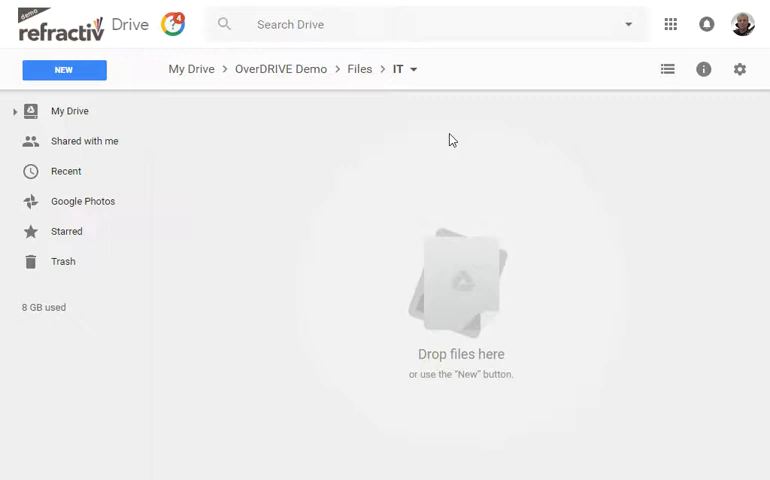
mouse_move(64, 70)
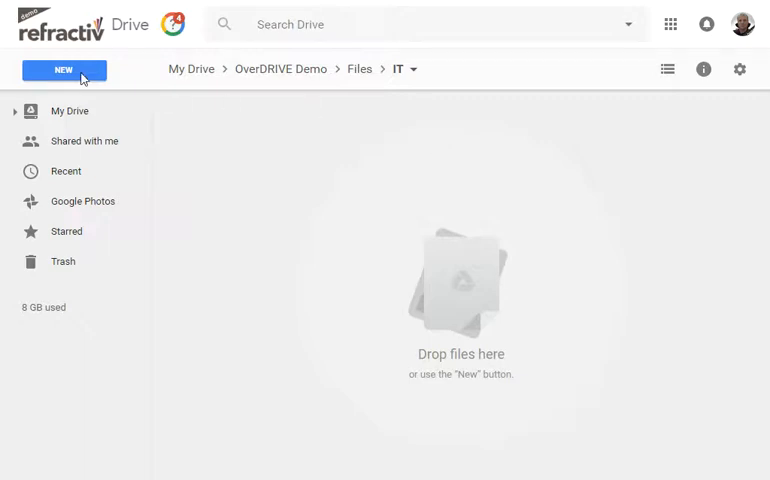
- Open the IT folder's create dropdown to show document, folder, upload and link options
left_click(64, 70)
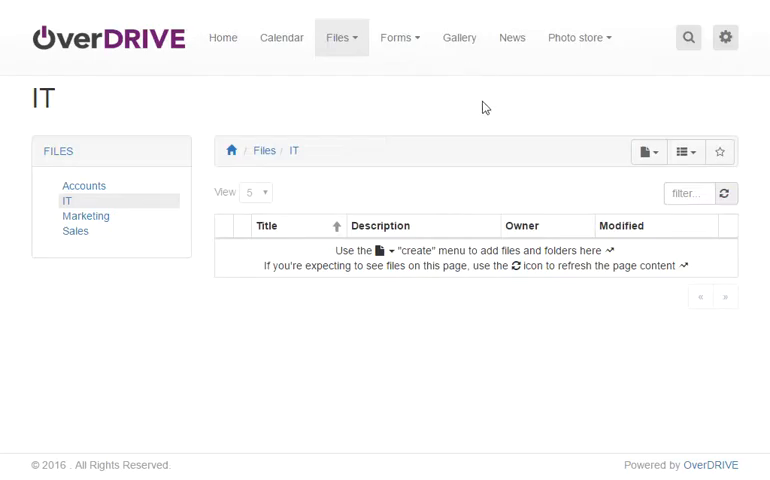
mouse_move(527, 208)
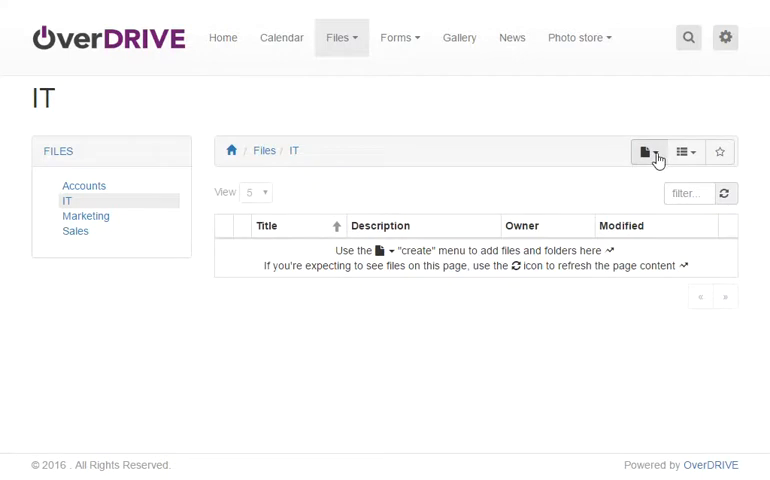
left_click(648, 151)
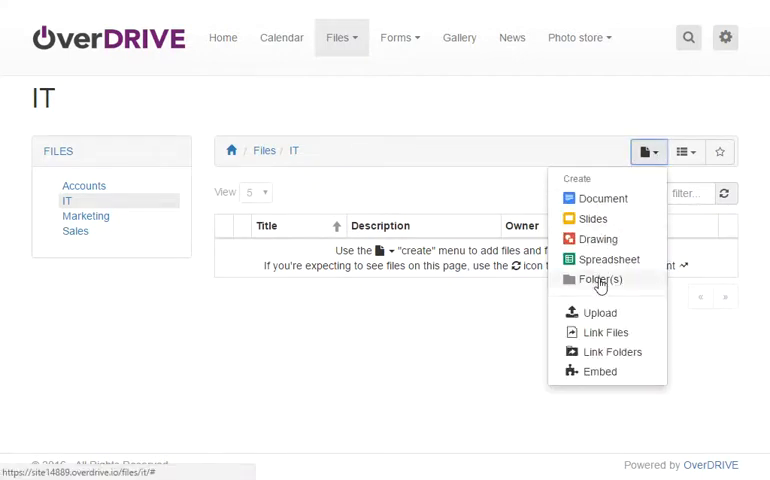
- Create seven folders in IT named Project A through Project G
left_click(601, 280)
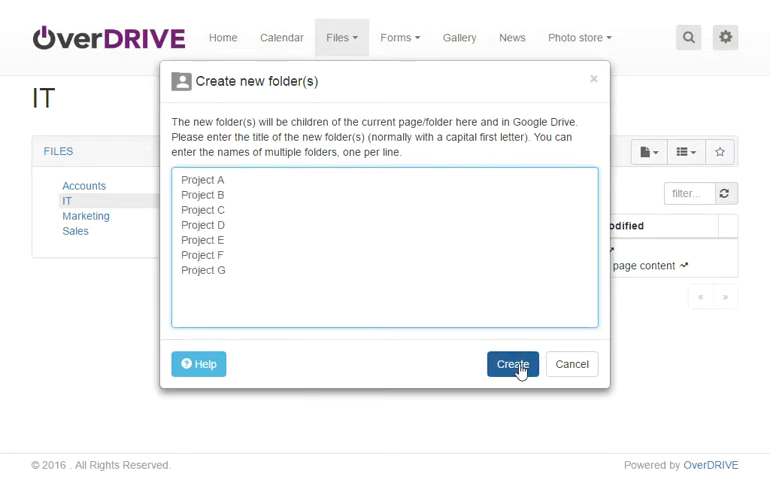
left_click(512, 364)
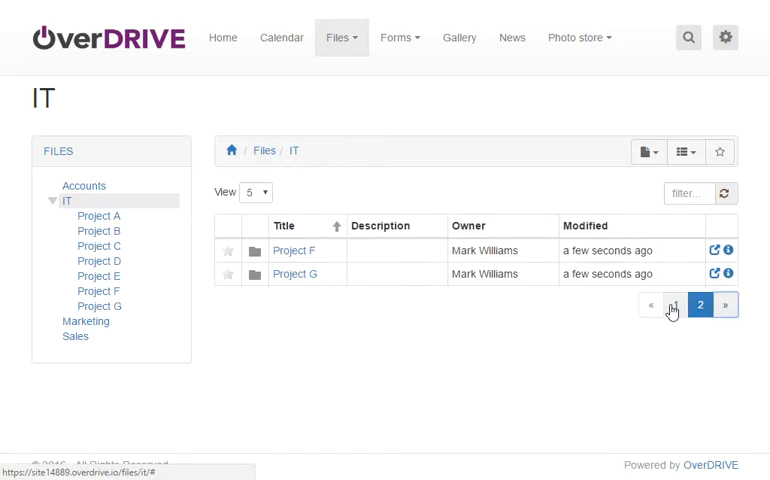
- Go to page 1 of the IT folder listing to review Project A–G
left_click(674, 304)
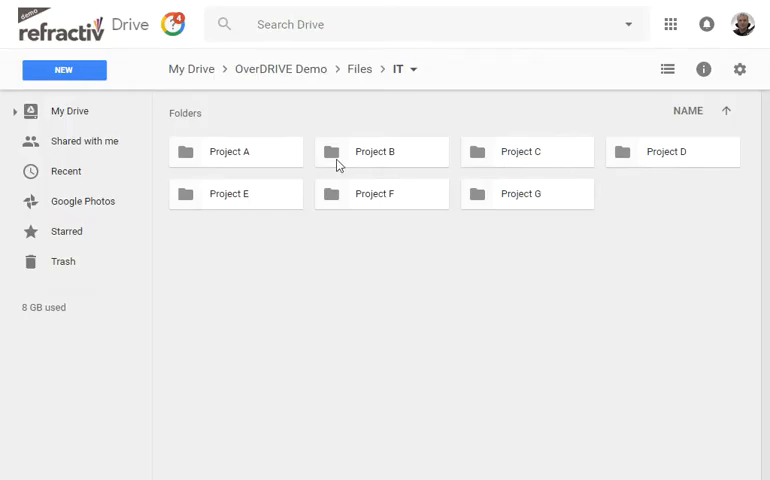
mouse_move(539, 249)
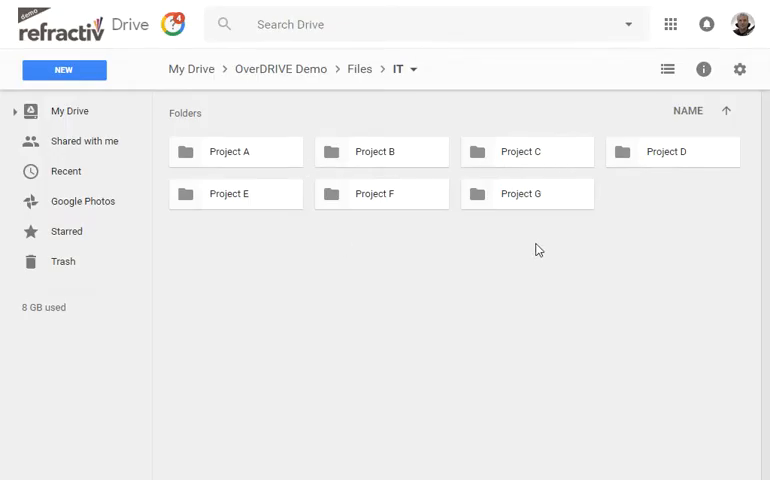
mouse_move(521, 240)
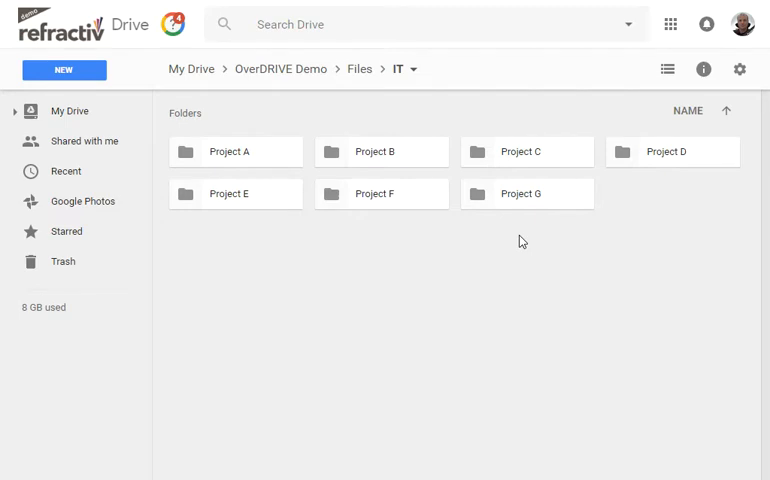
mouse_move(332, 162)
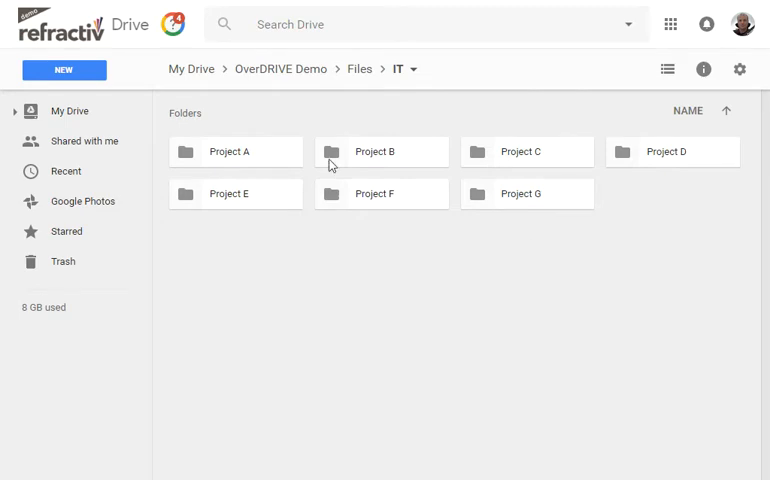